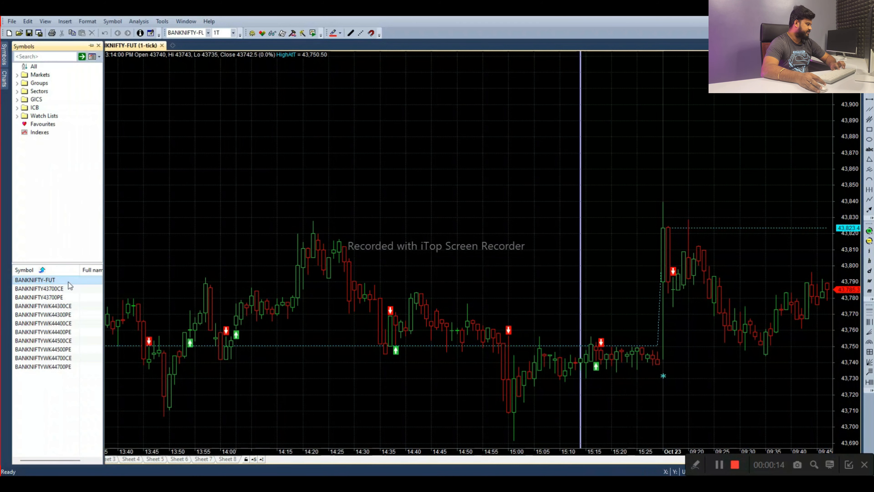
# Step: Bring up the BANKNIFTY-FUT chart and open the straddle strategy's parameter settings
pyautogui.click(38, 288)
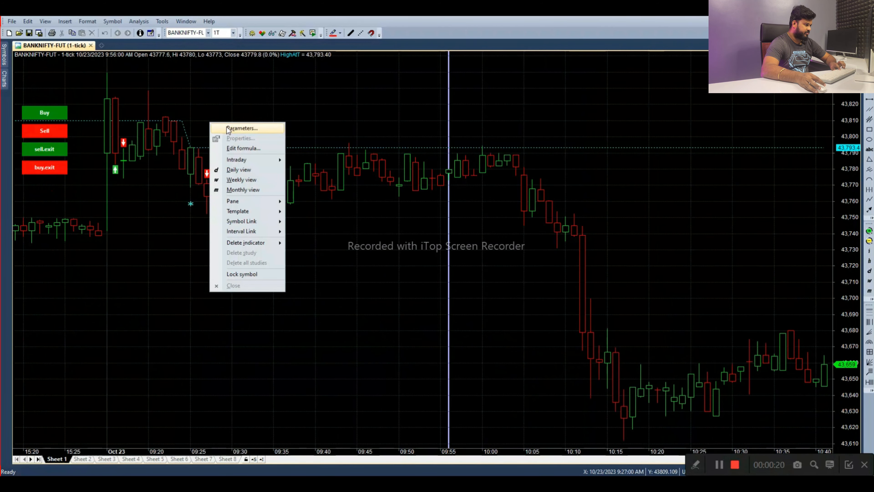
pyautogui.click(241, 128)
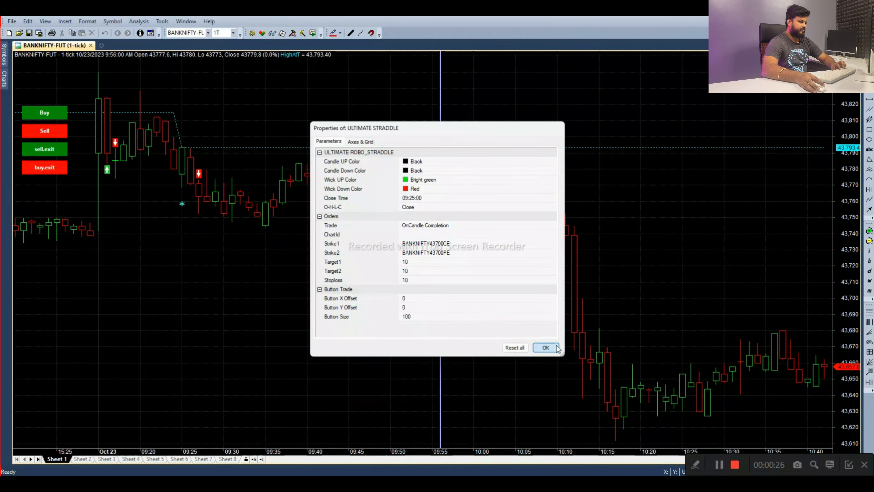
# Step: Confirm strikes BANKNIFTY43700CE/PE with target and stoploss 10 via OK
pyautogui.click(546, 348)
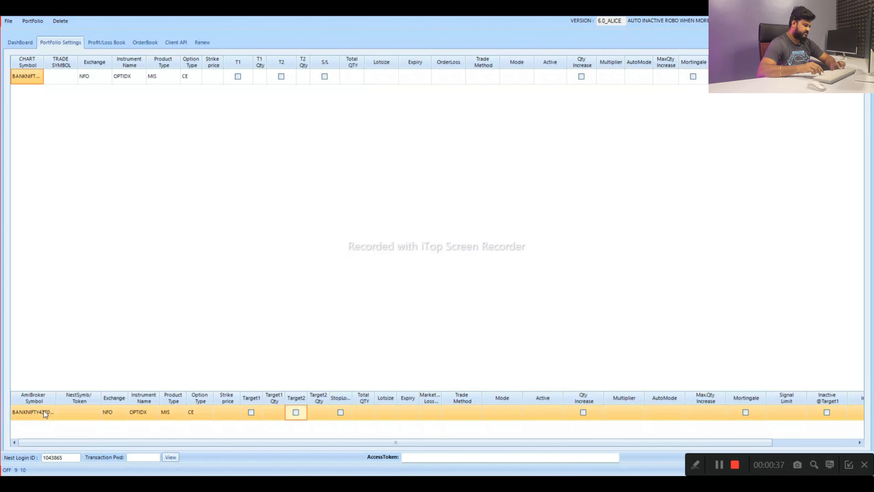
# Step: Give the BANKNIFTY call row total quantity 80, lot size 15 and signal limit 100
pyautogui.write('80')
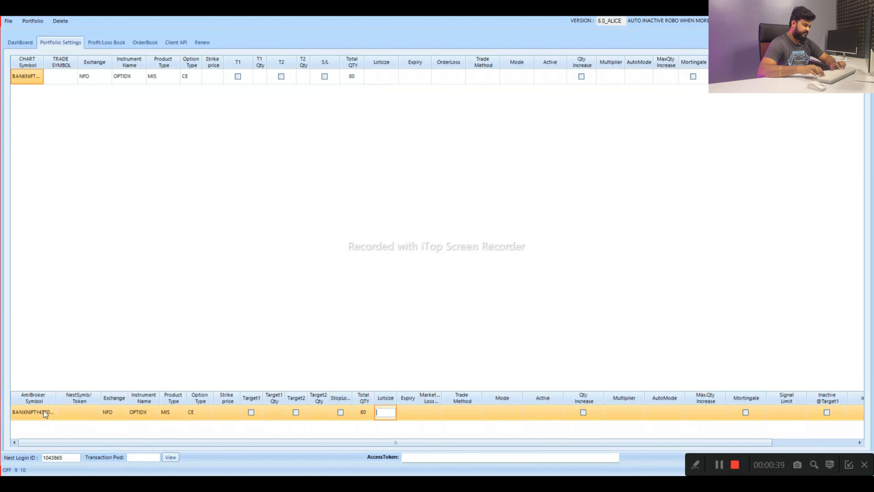
pyautogui.write('15')
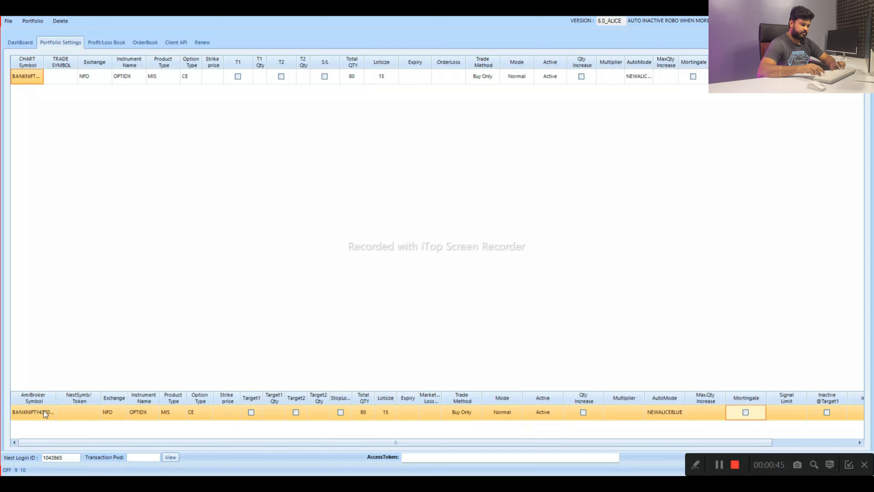
pyautogui.write('100')
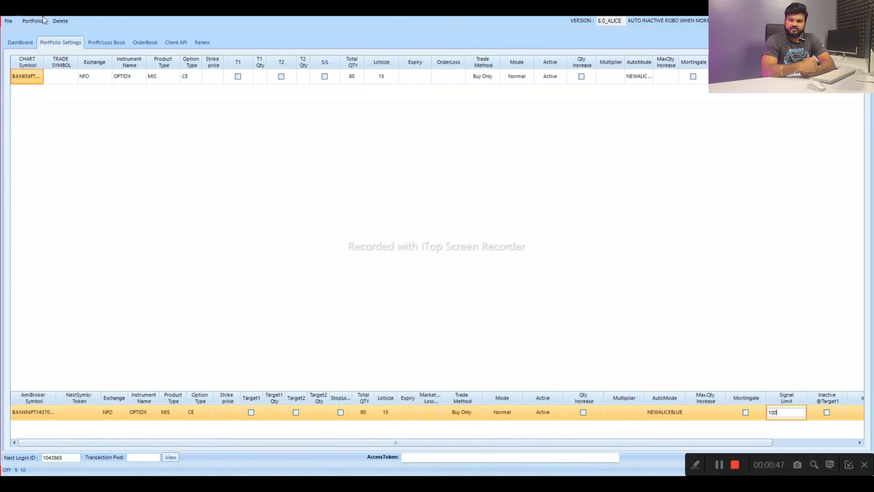
pyautogui.moveTo(32, 21)
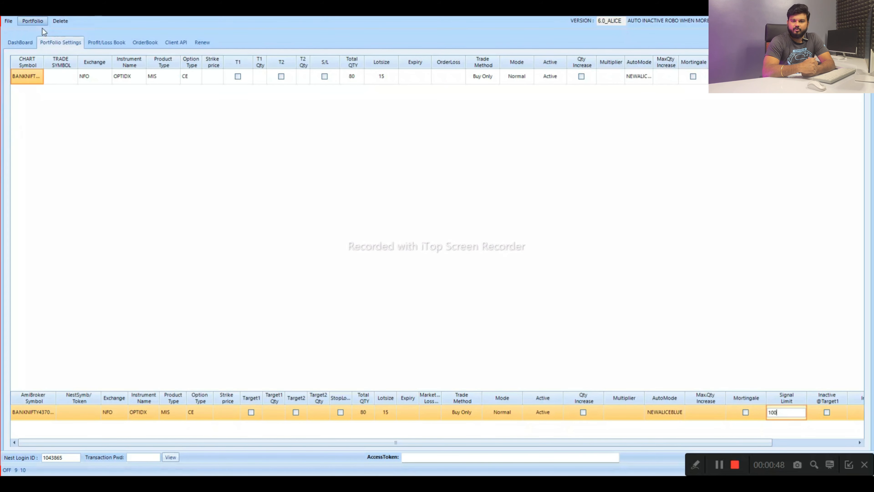